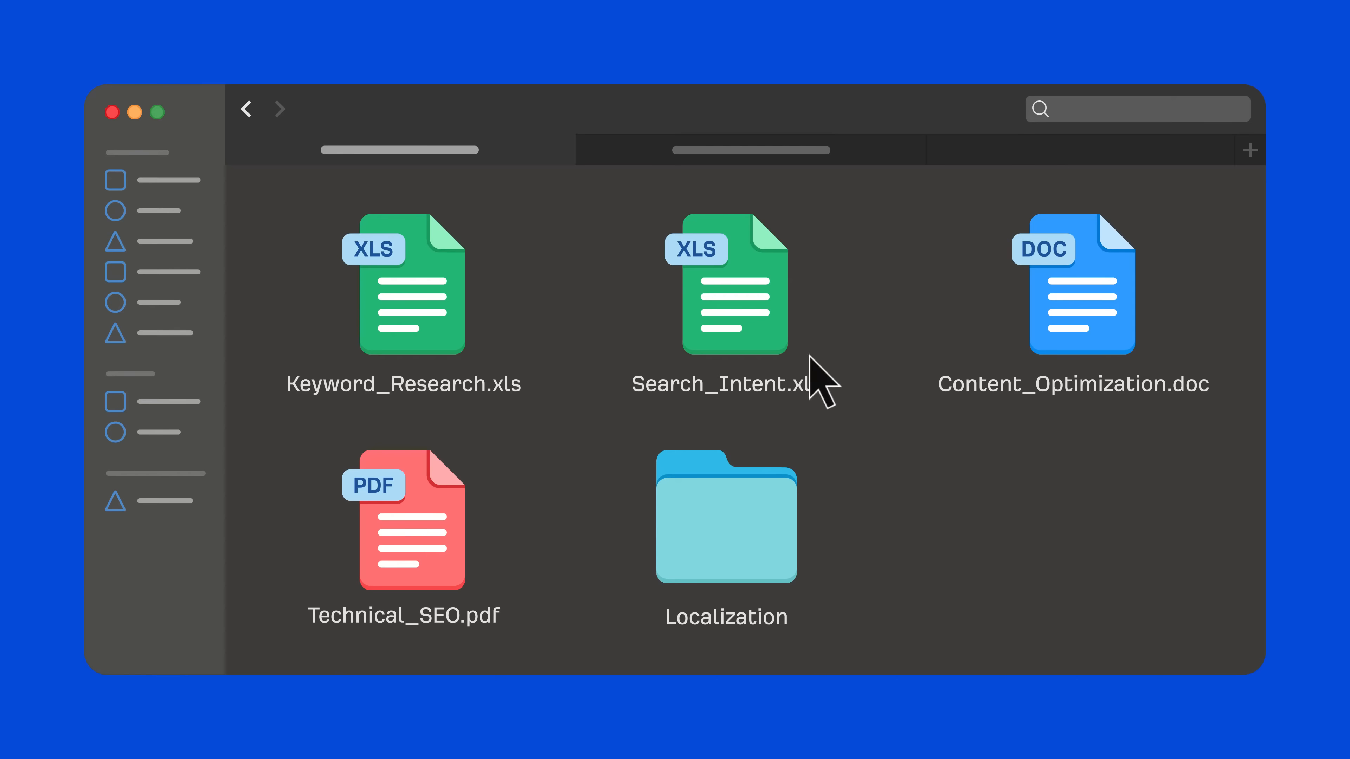
Open Keyword_Research.xls in Google Sheets and fill placeholder text into the sheet
{"action": "double_click", "coordinate": [402, 285]}
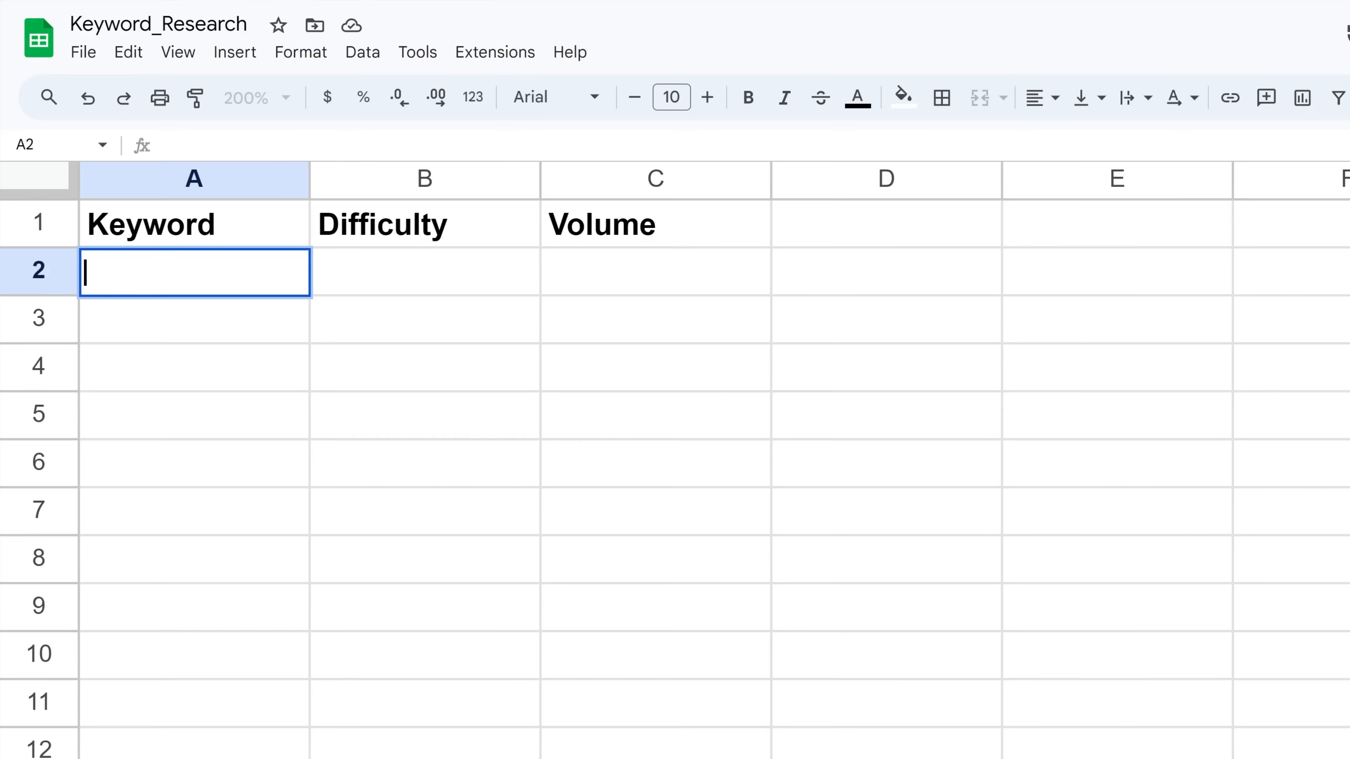
{"action": "type", "text": "asdadfasd"}
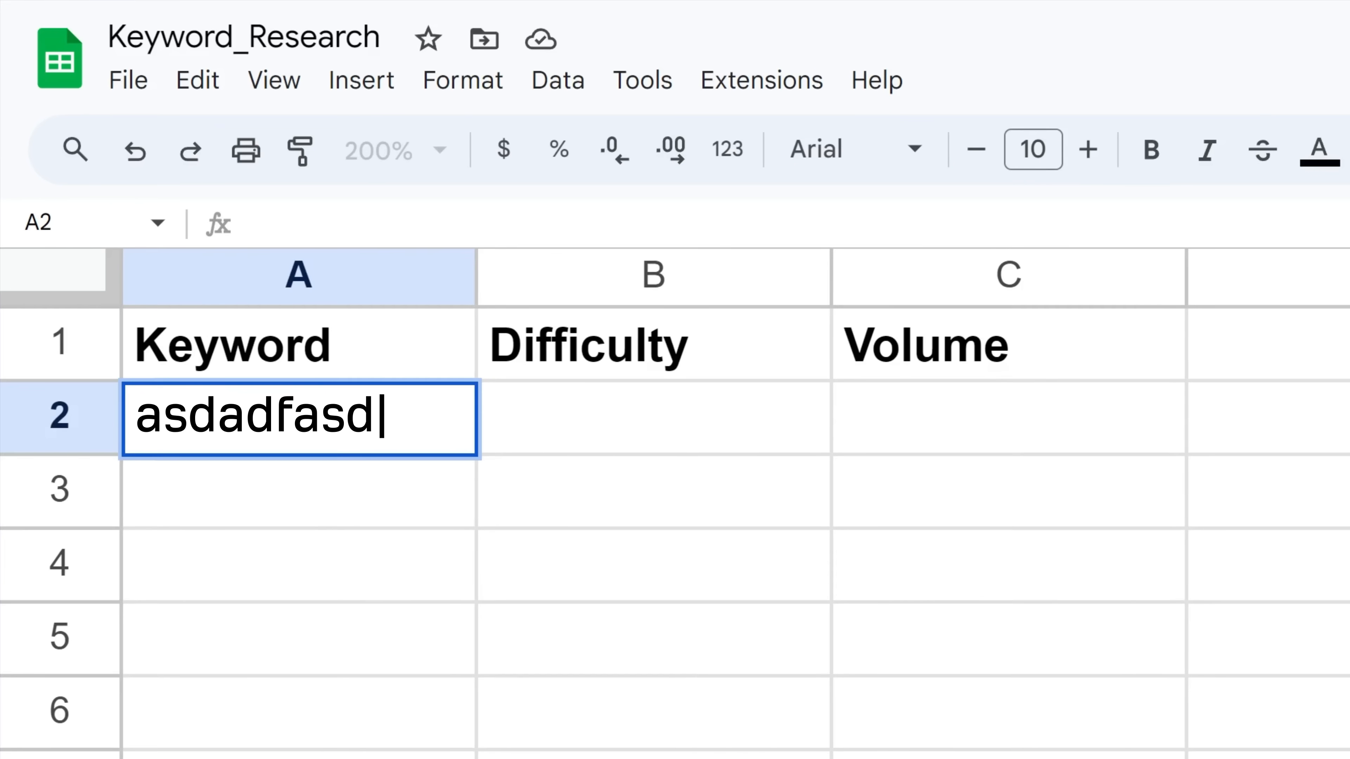
{"action": "type", "text": "fasdadfasdfasdadfasdfasdadfasdfasdadfa"}
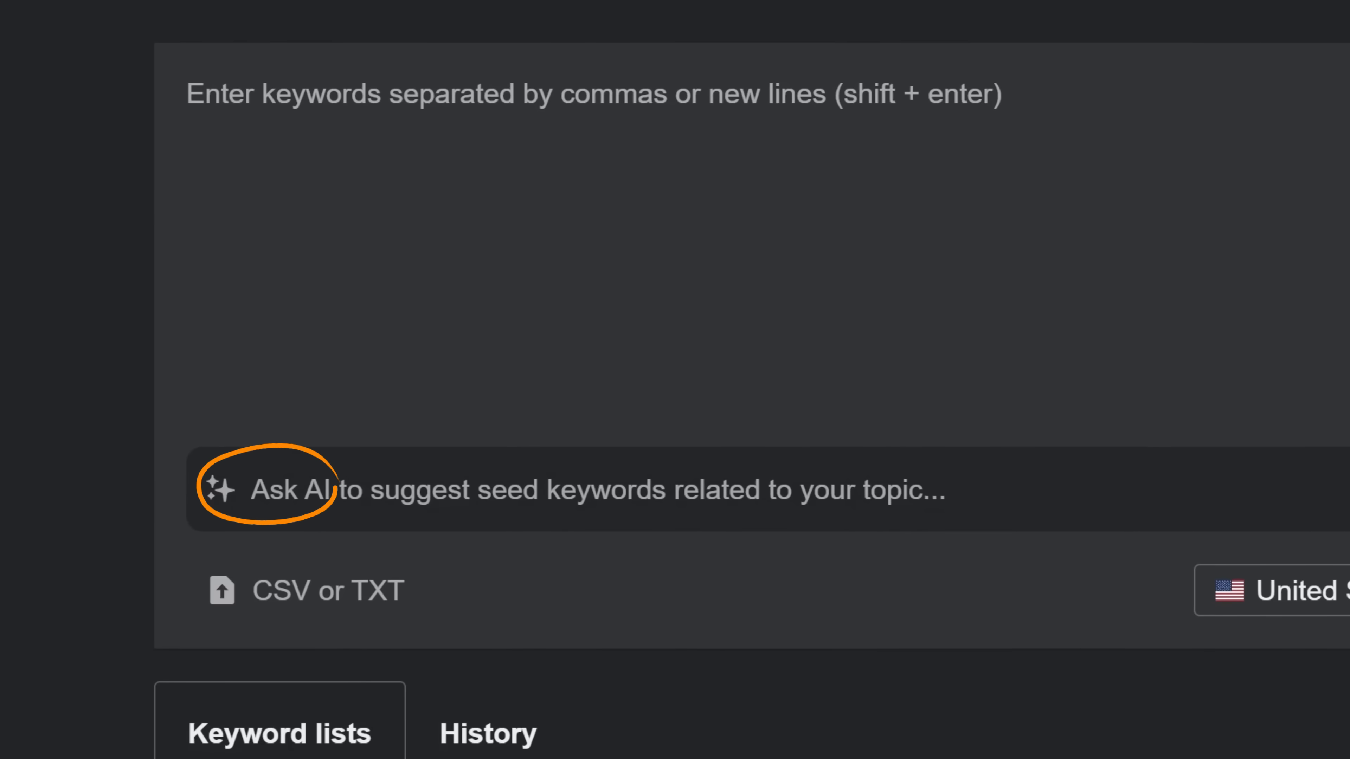
{"action": "mouse_move", "coordinate": [166, 641]}
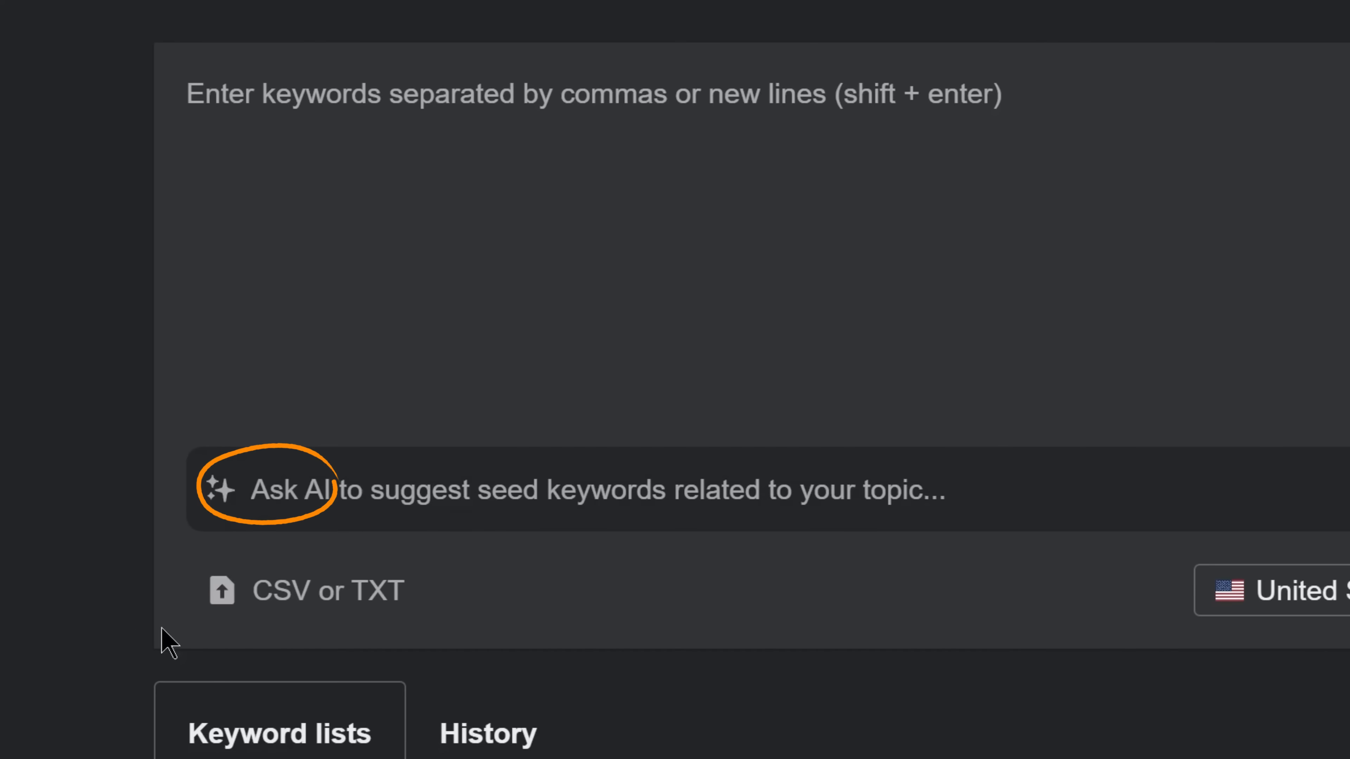
Ask AI for 'Technical and specialized terms' seed keywords for affiliate marketing
{"action": "left_click", "coordinate": [301, 489]}
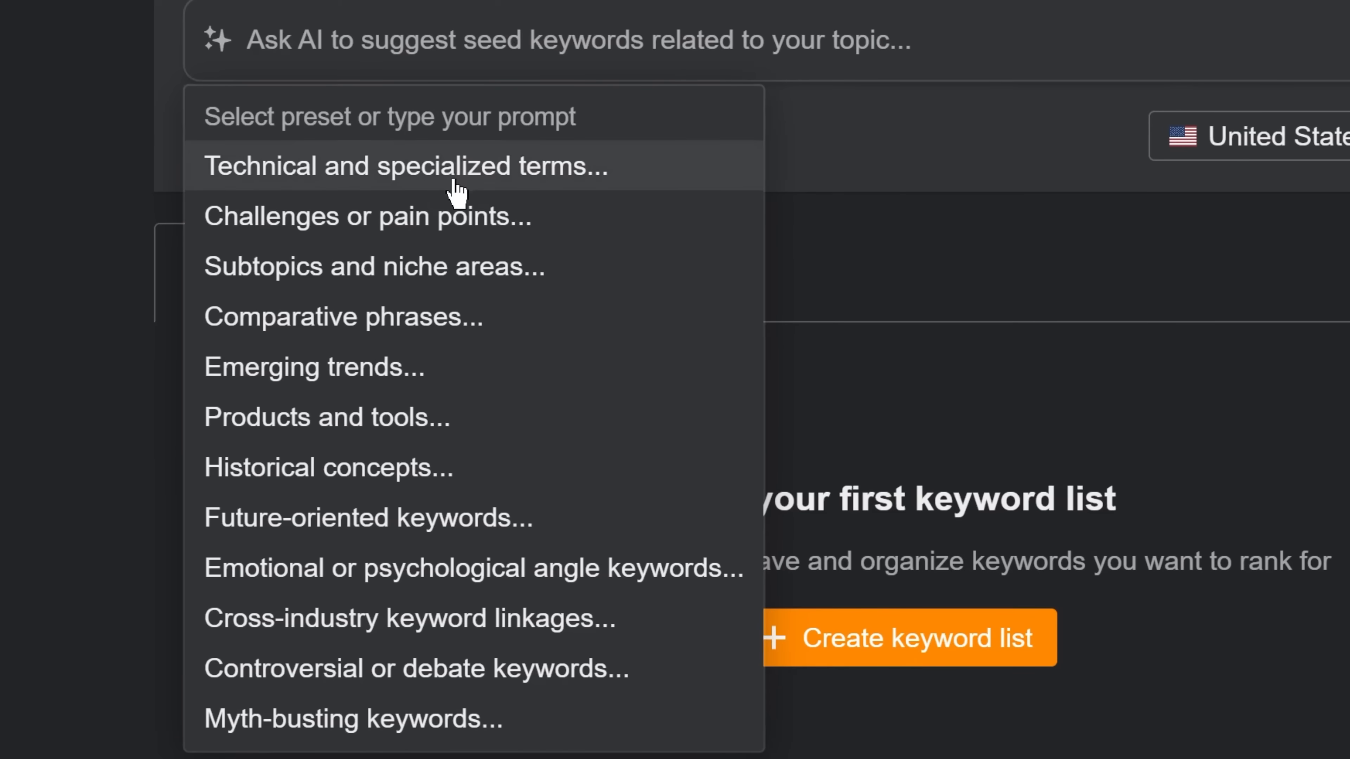
{"action": "left_click", "coordinate": [405, 165]}
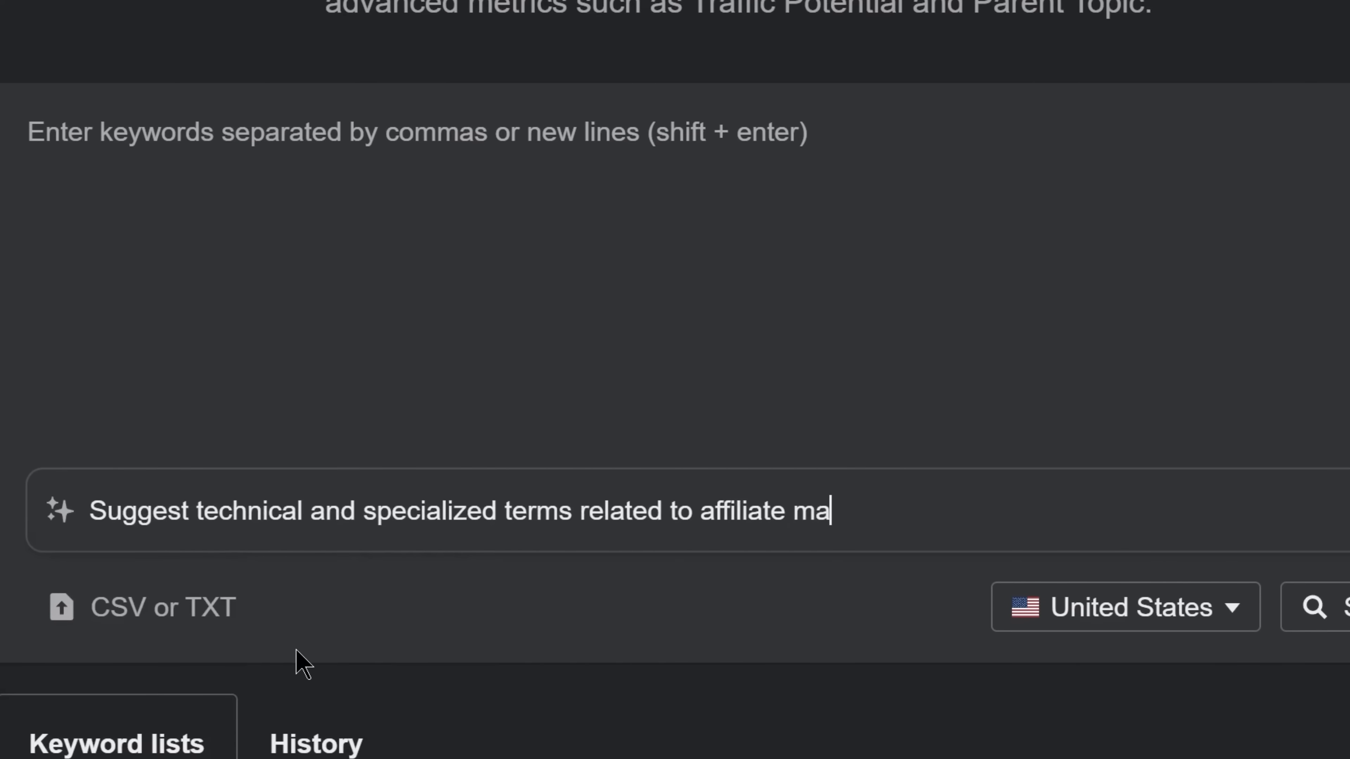
{"action": "key", "text": "Enter"}
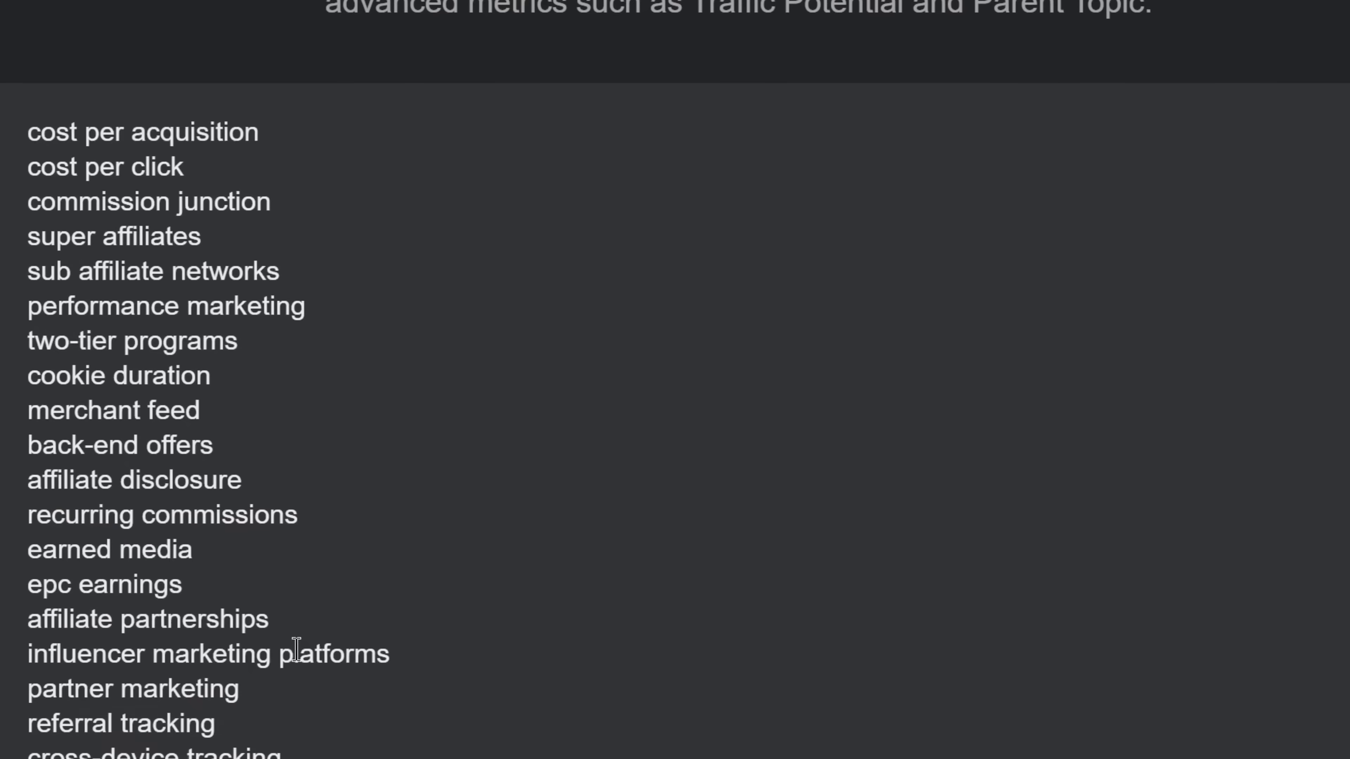
{"action": "scroll", "scroll_direction": "down", "scroll_amount": 3}
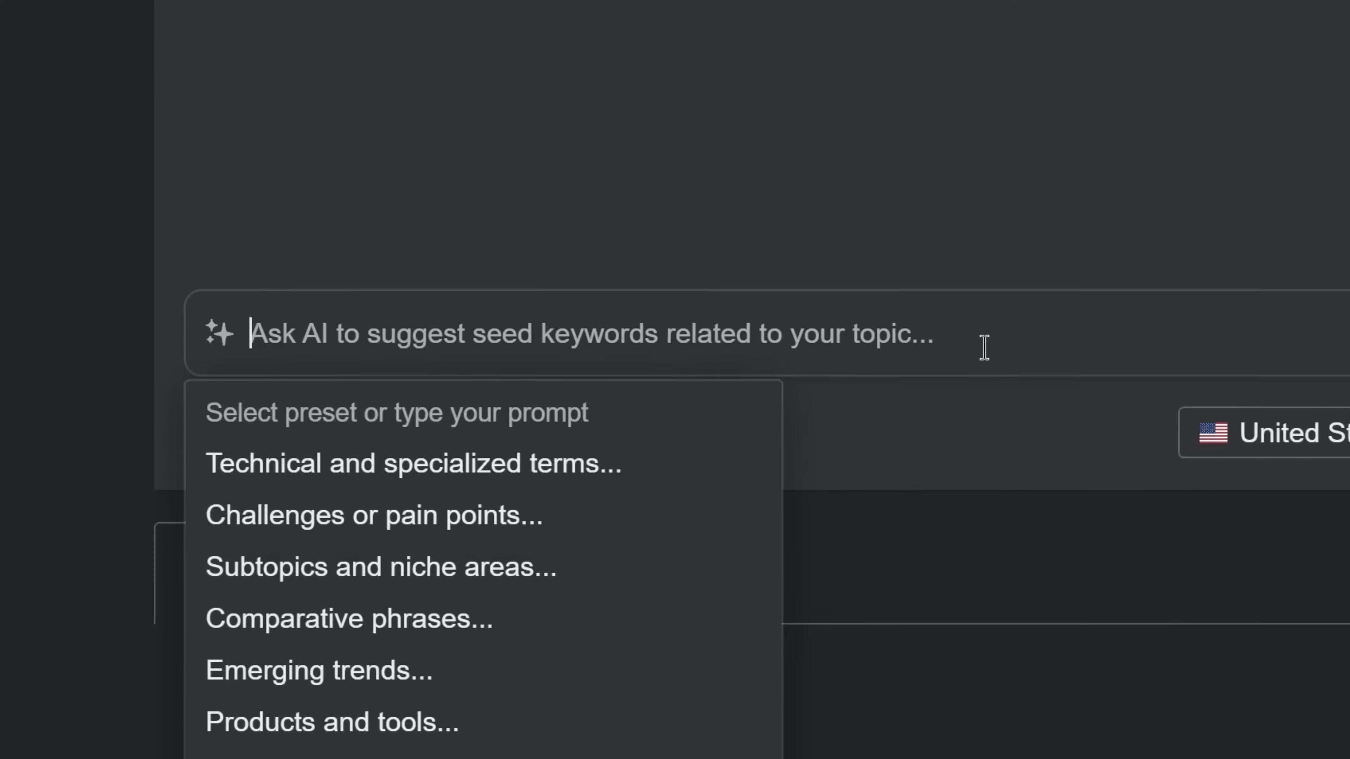
Refine the AI prompt toward affiliate marketing in Sp..
{"action": "left_click", "coordinate": [413, 463]}
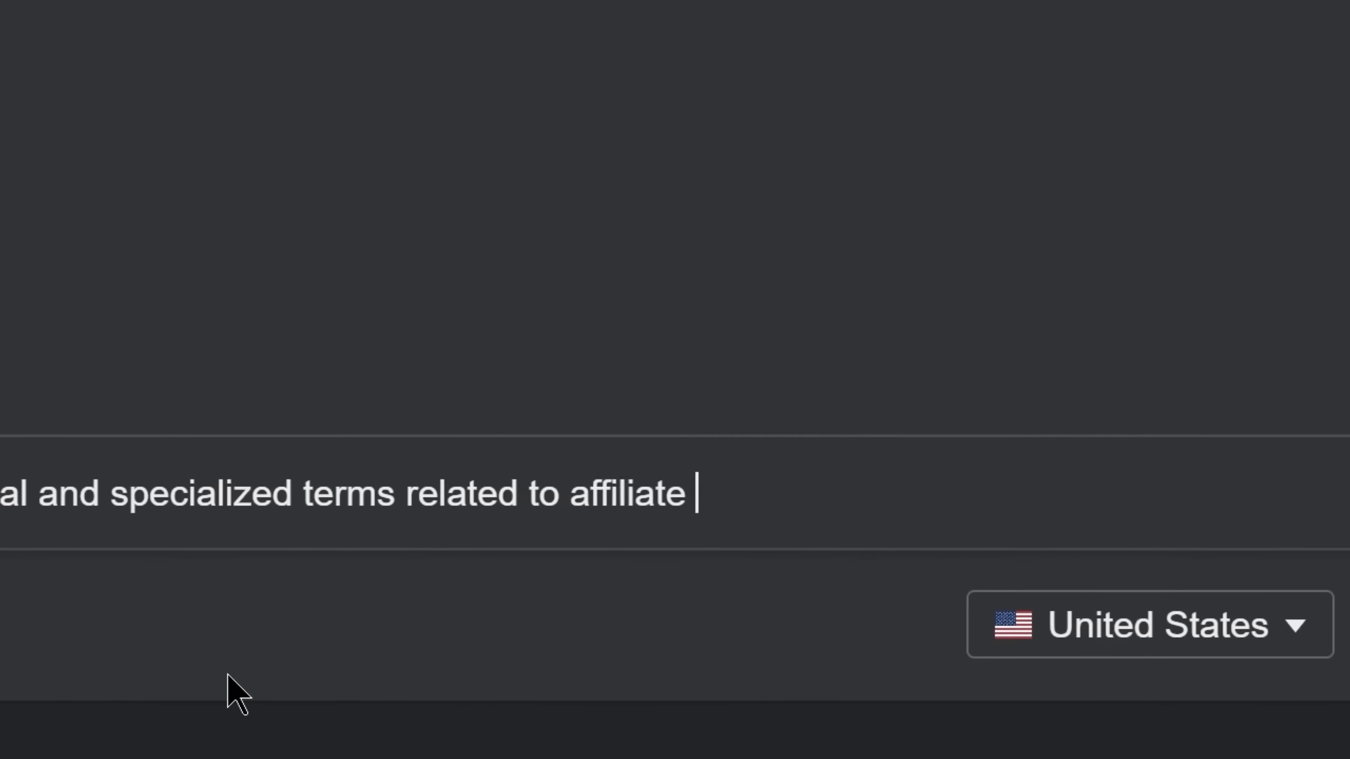
{"action": "type", "text": "marketing in Sp"}
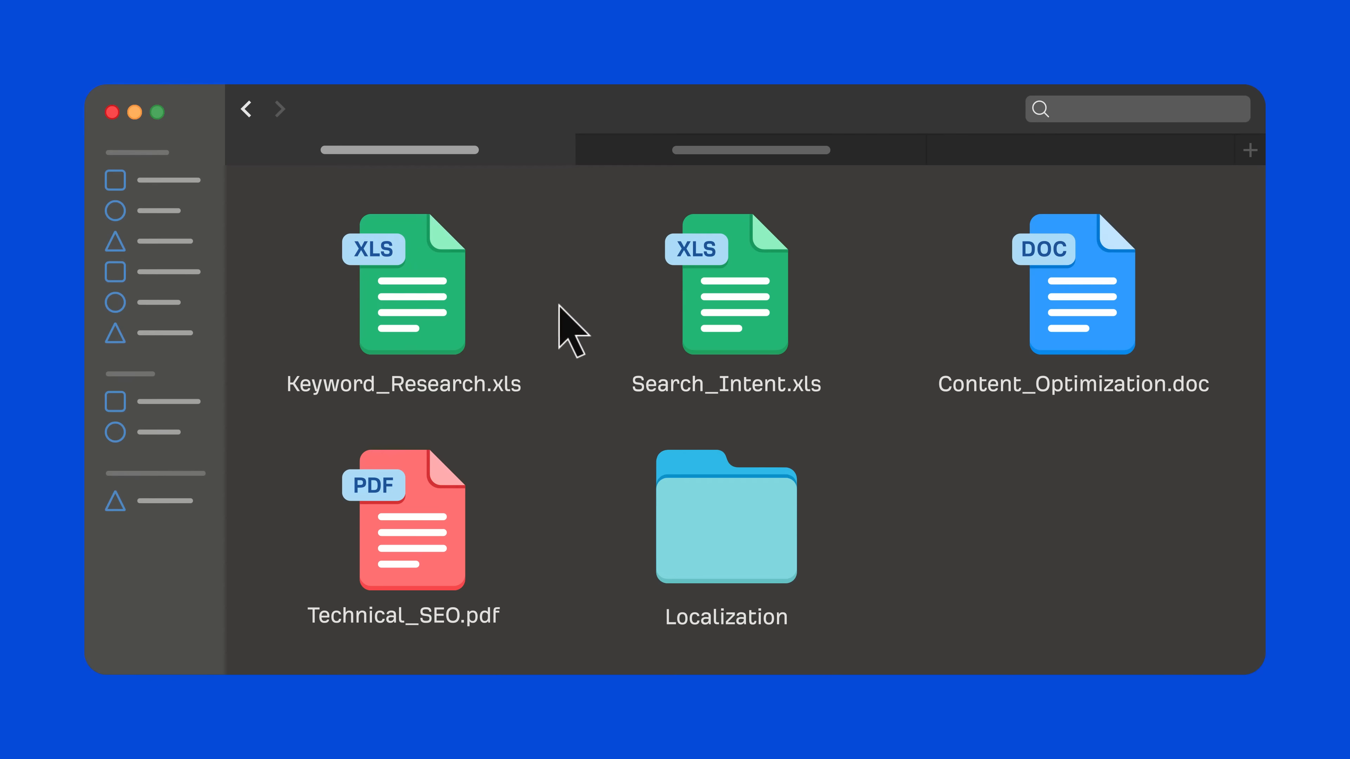
Open Search_Intent and identify intents across the 'high ticket affiliate marketing' SERP results
{"action": "double_click", "coordinate": [726, 284]}
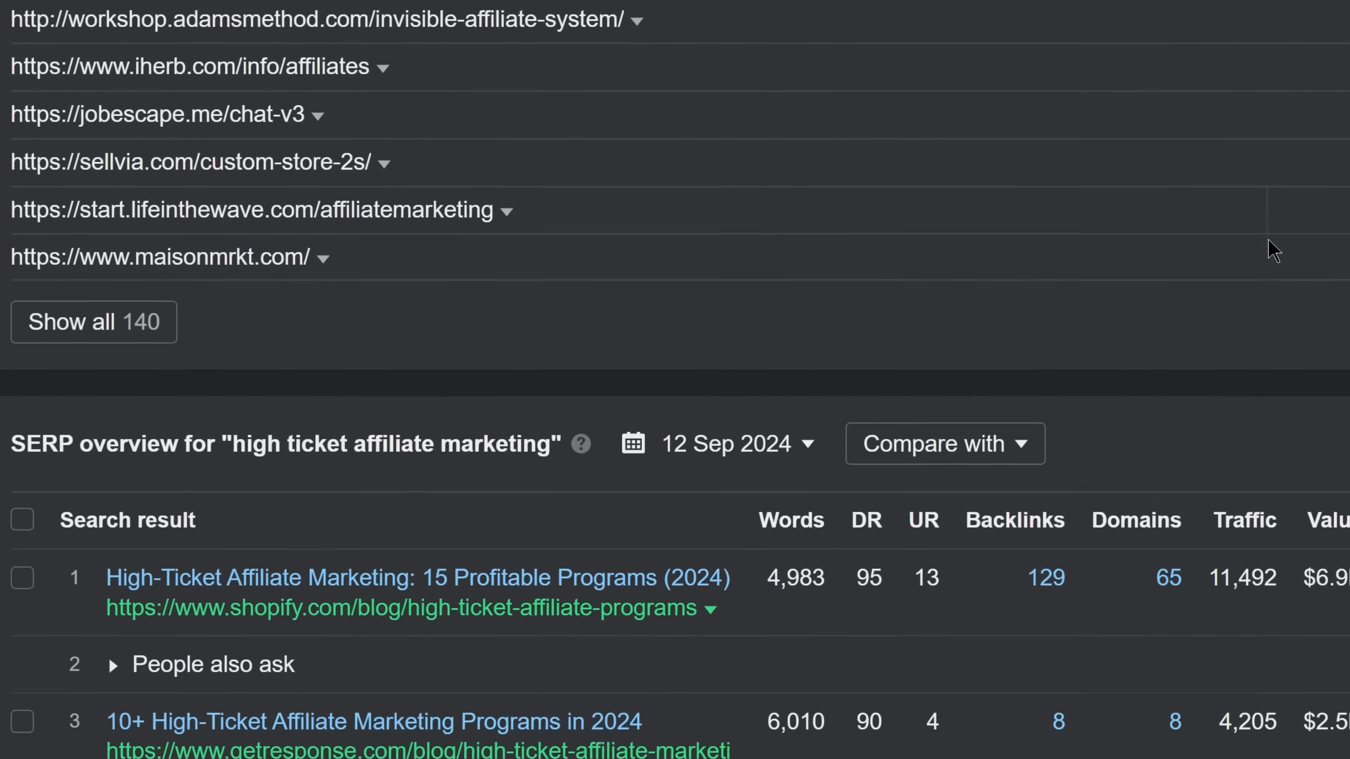
{"action": "scroll", "scroll_direction": "down", "scroll_amount": 3}
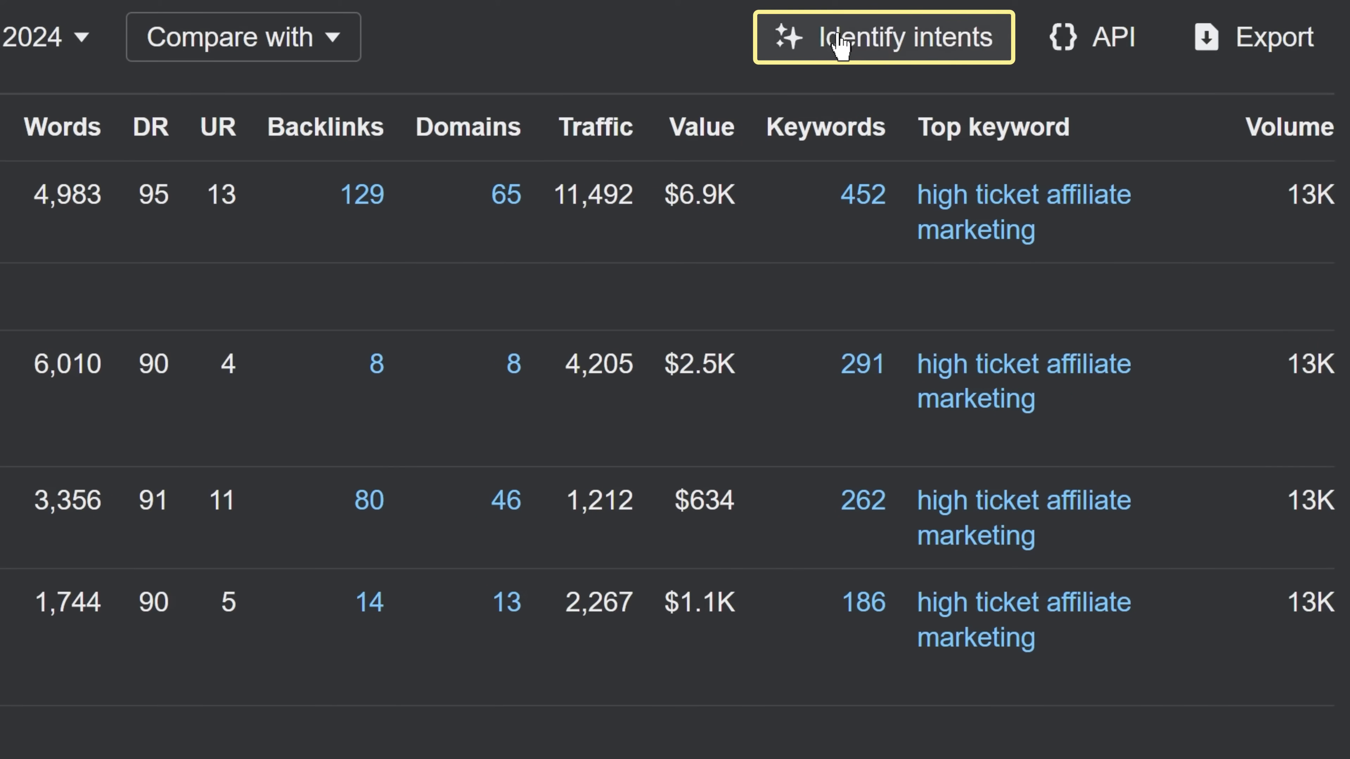
{"action": "left_click", "coordinate": [883, 38]}
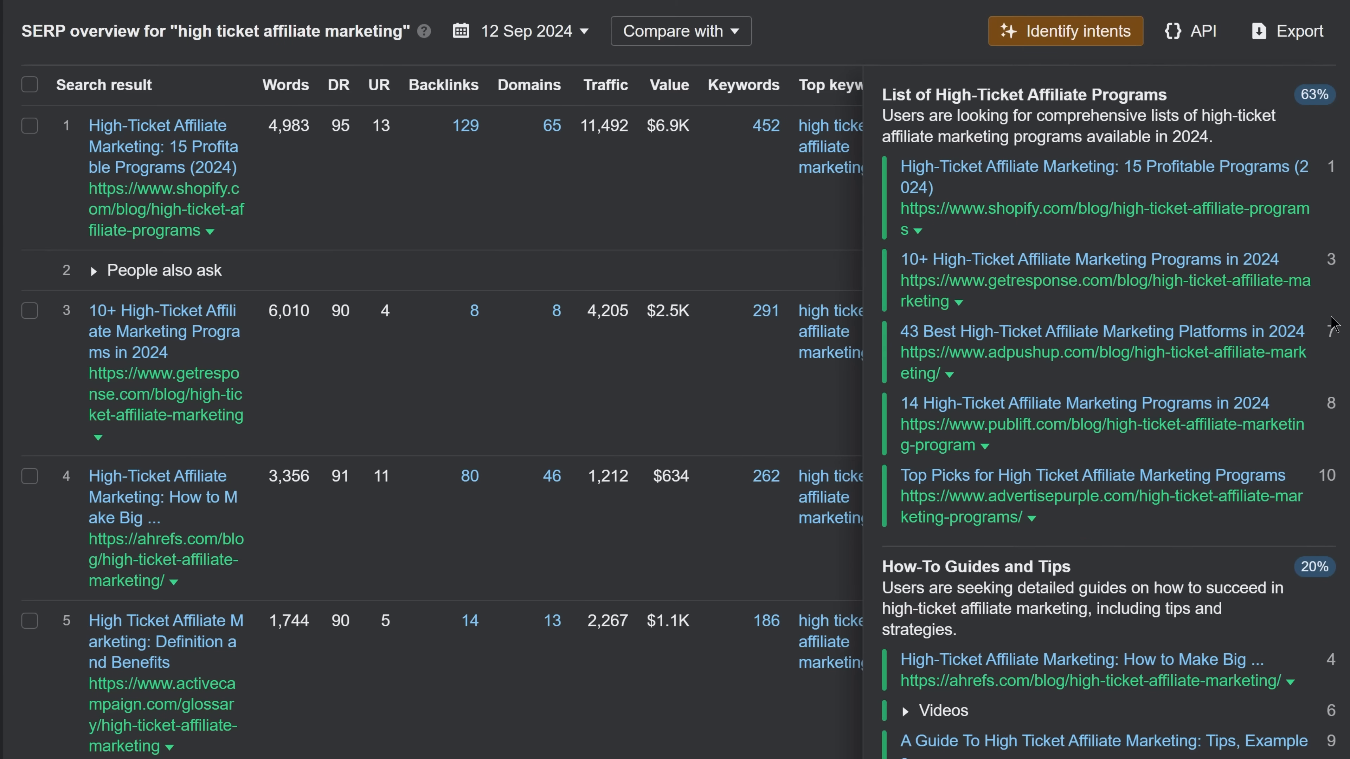
{"action": "scroll", "scroll_direction": "down", "scroll_amount": 3}
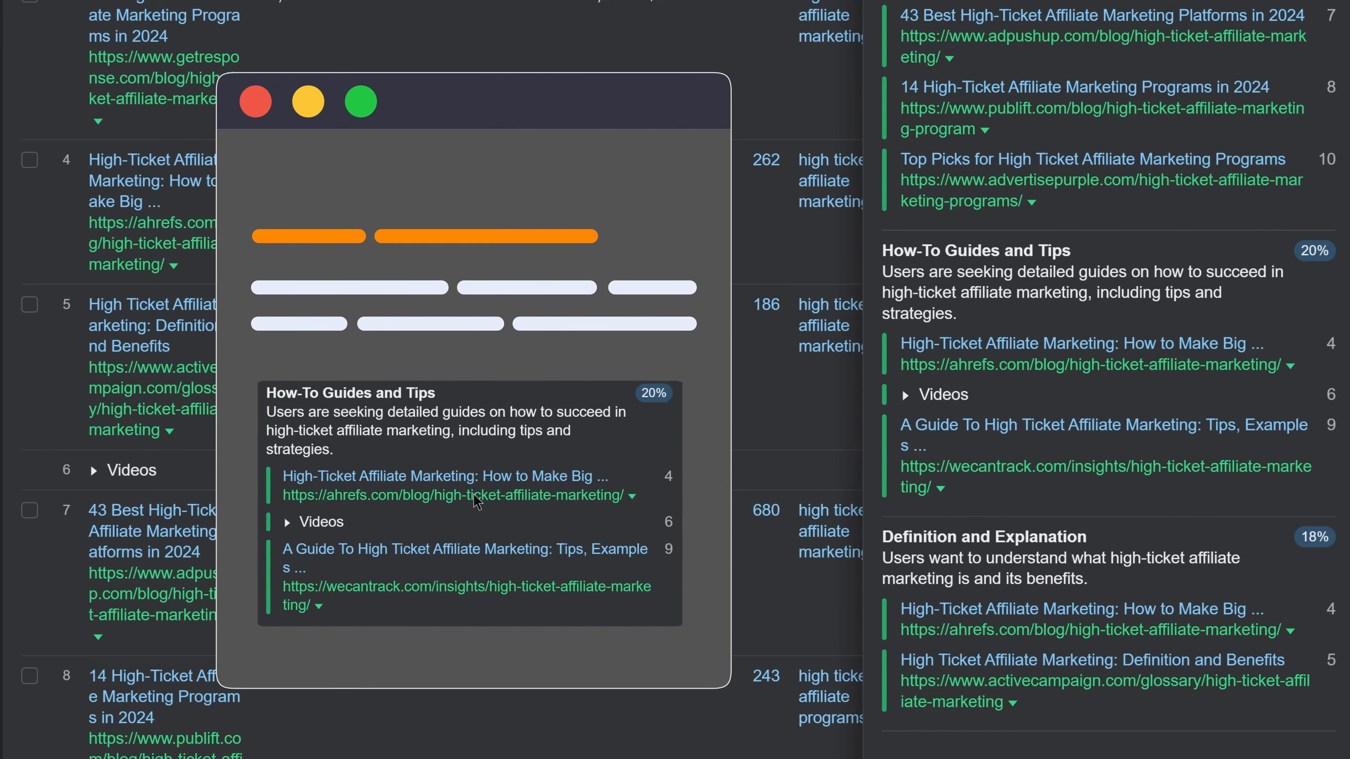
Open the ahrefs.com 'Affiliate Marketing For Beginners' article and skim it
{"action": "left_click", "coordinate": [448, 476]}
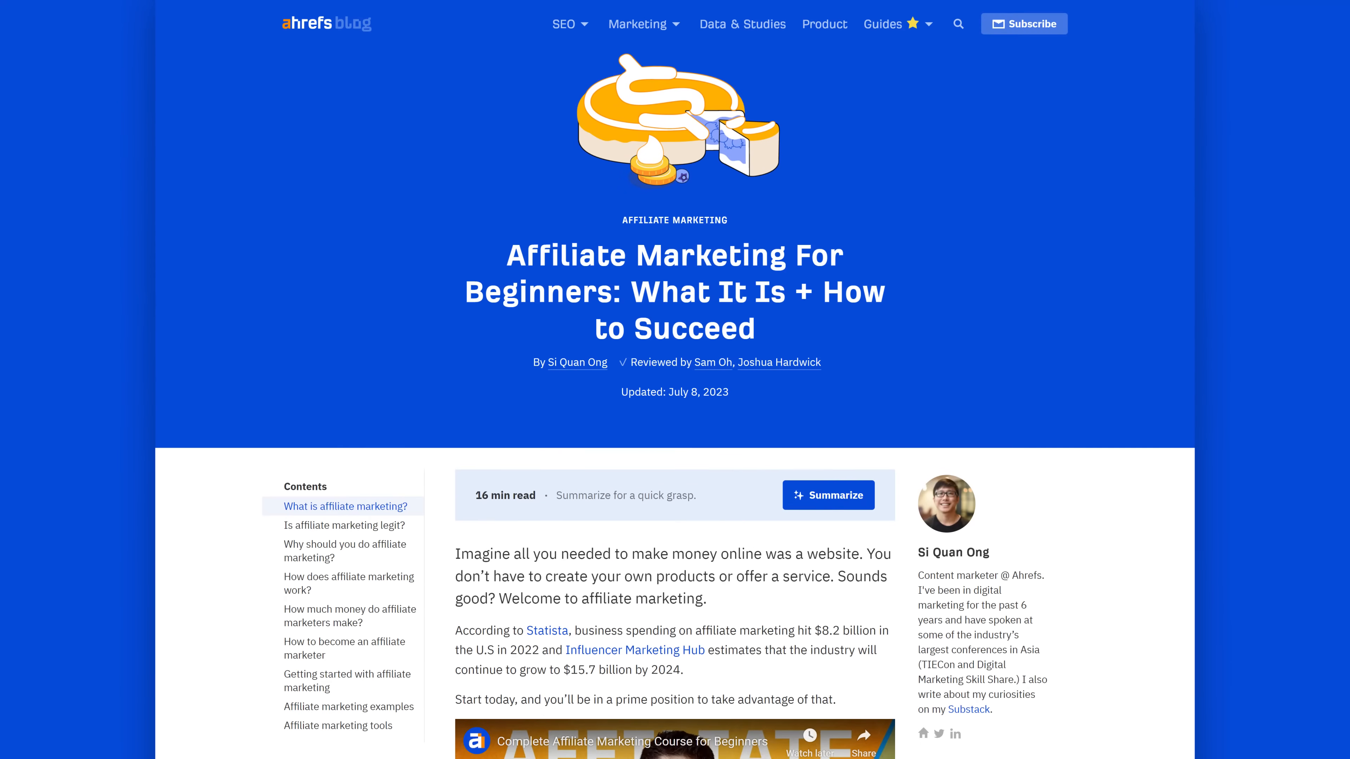
{"action": "scroll", "scroll_direction": "down", "scroll_amount": 3}
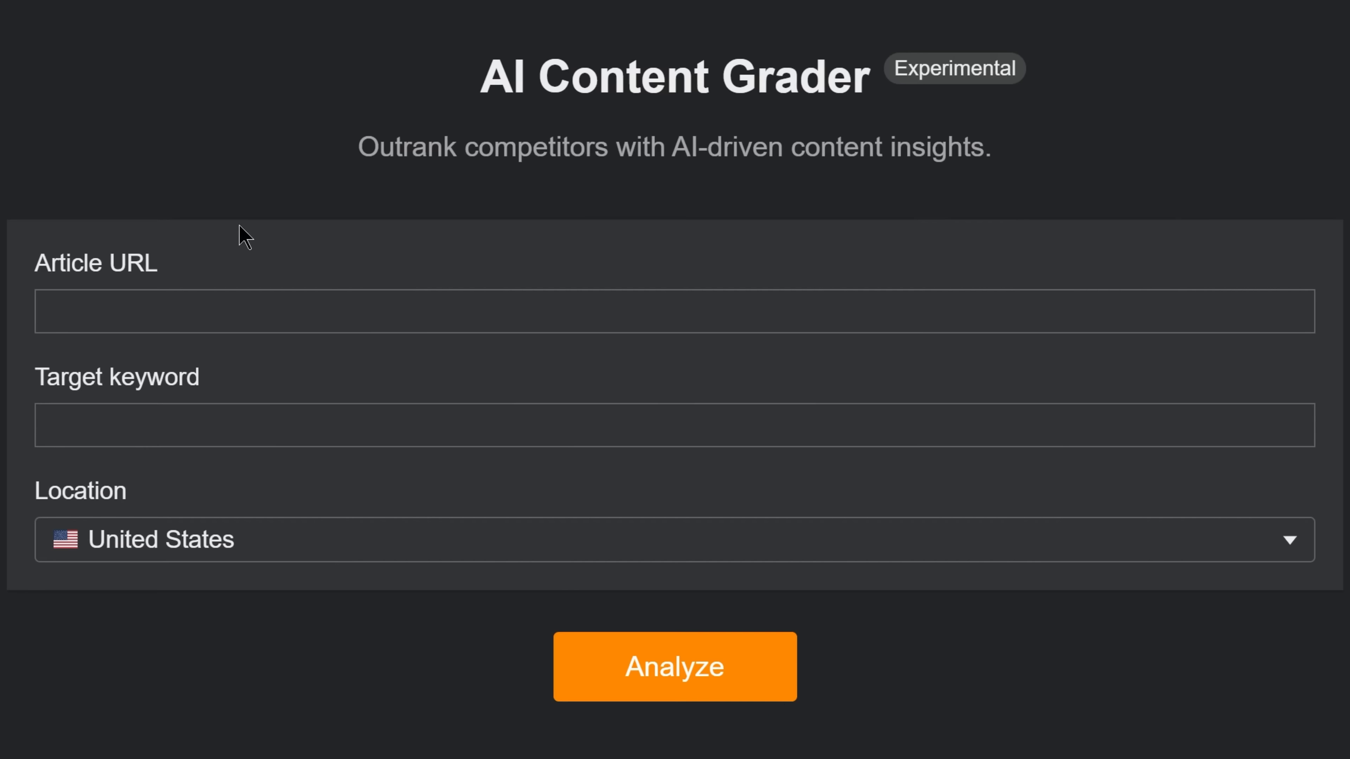
{"action": "type", "text": "https://ahrefs.com/blog/affiliate-marketing/"}
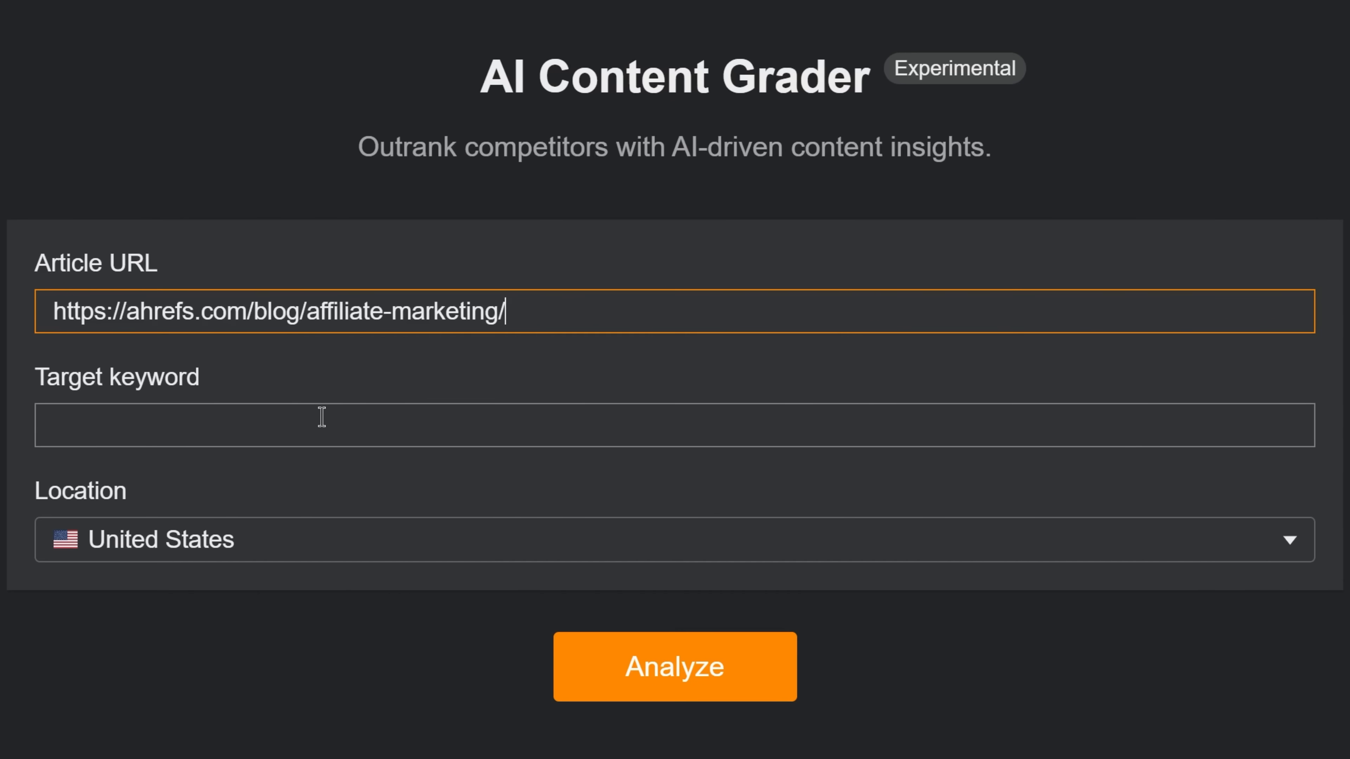
{"action": "type", "text": "affiliate marketing"}
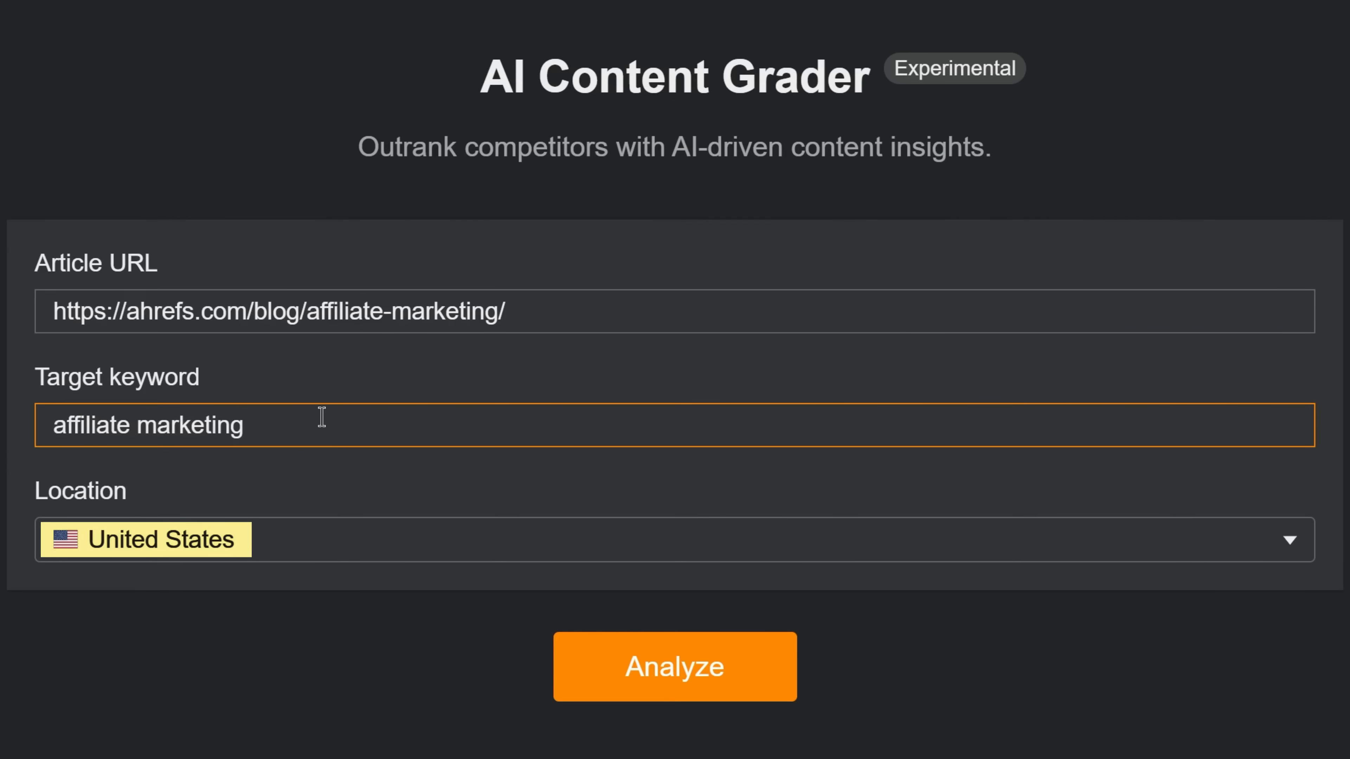
{"action": "left_click", "coordinate": [674, 667]}
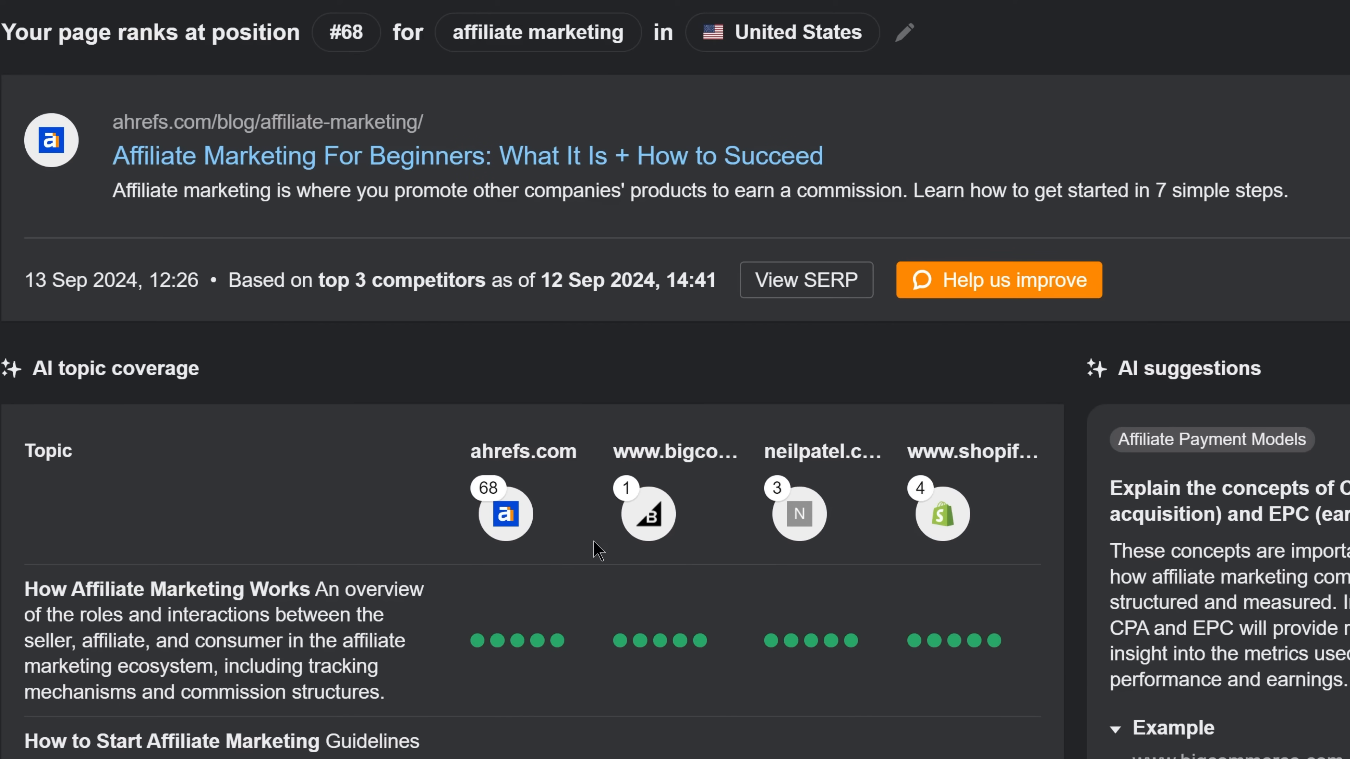
{"action": "scroll", "scroll_direction": "down", "scroll_amount": 3}
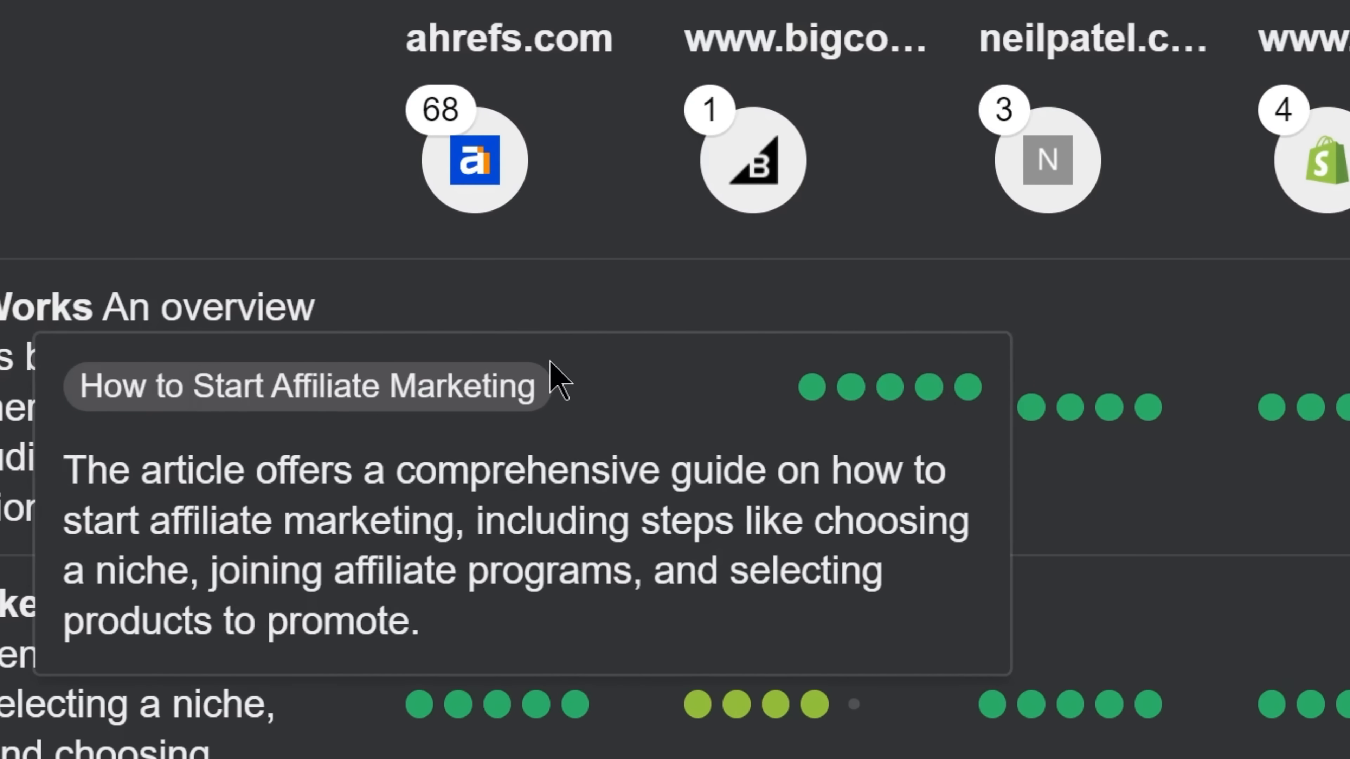
{"action": "scroll", "scroll_direction": "down", "scroll_amount": 3}
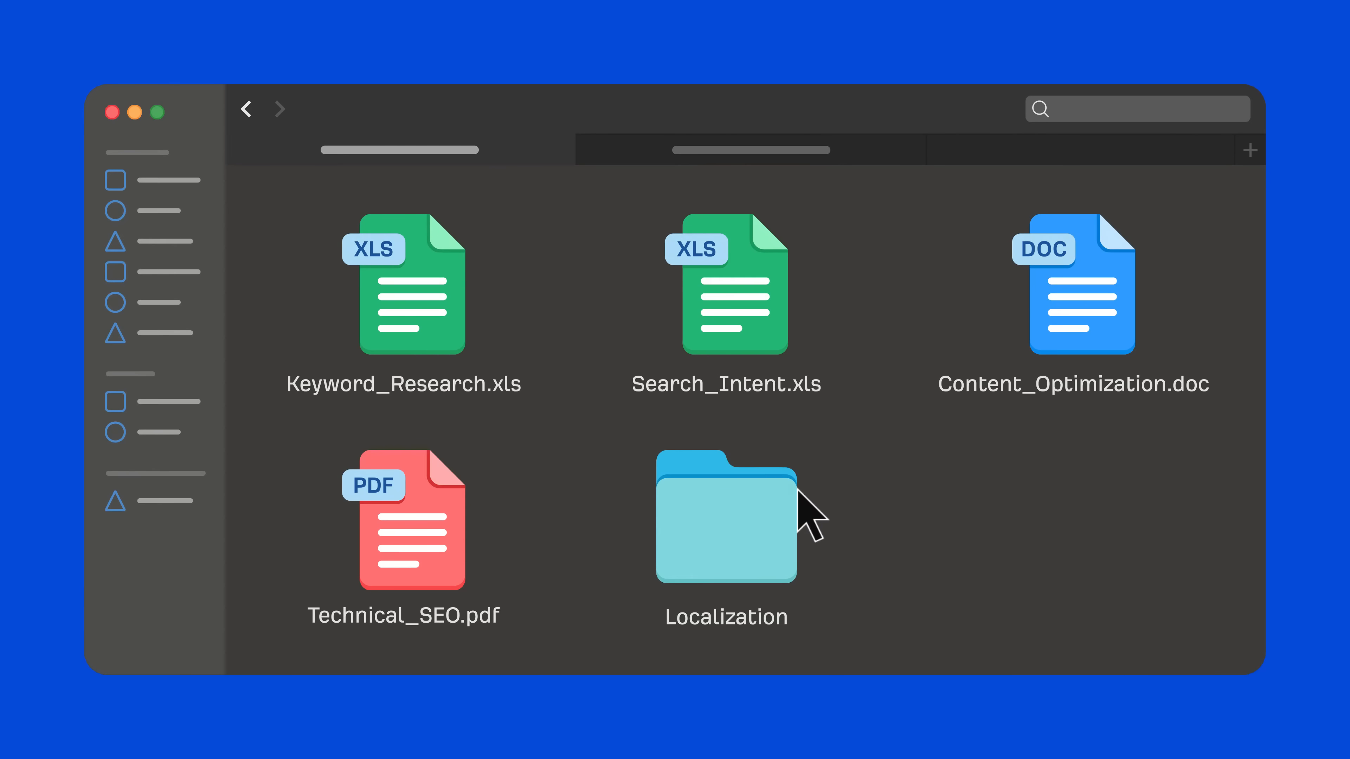
Open Localization and translate the keyword list into Standard German with Germany metrics
{"action": "double_click", "coordinate": [726, 518]}
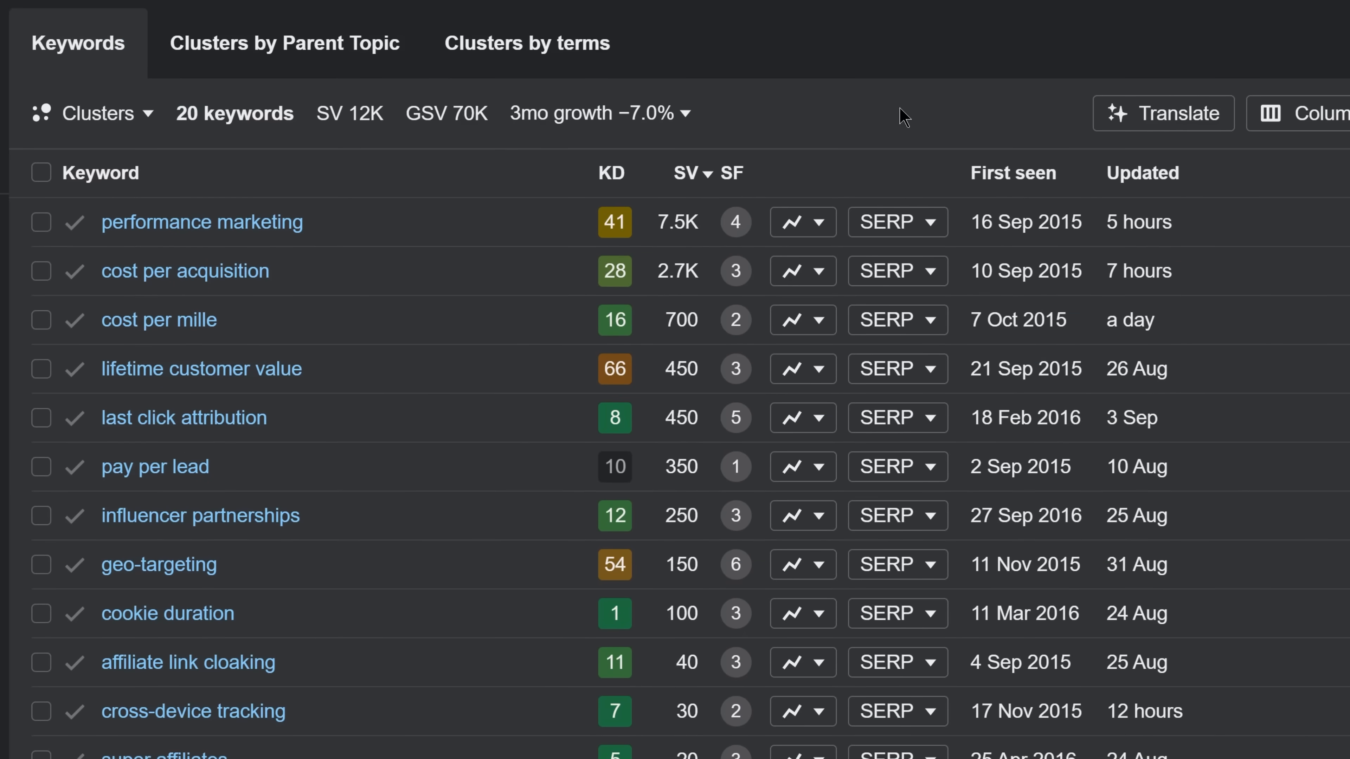
{"action": "left_click", "coordinate": [1163, 113]}
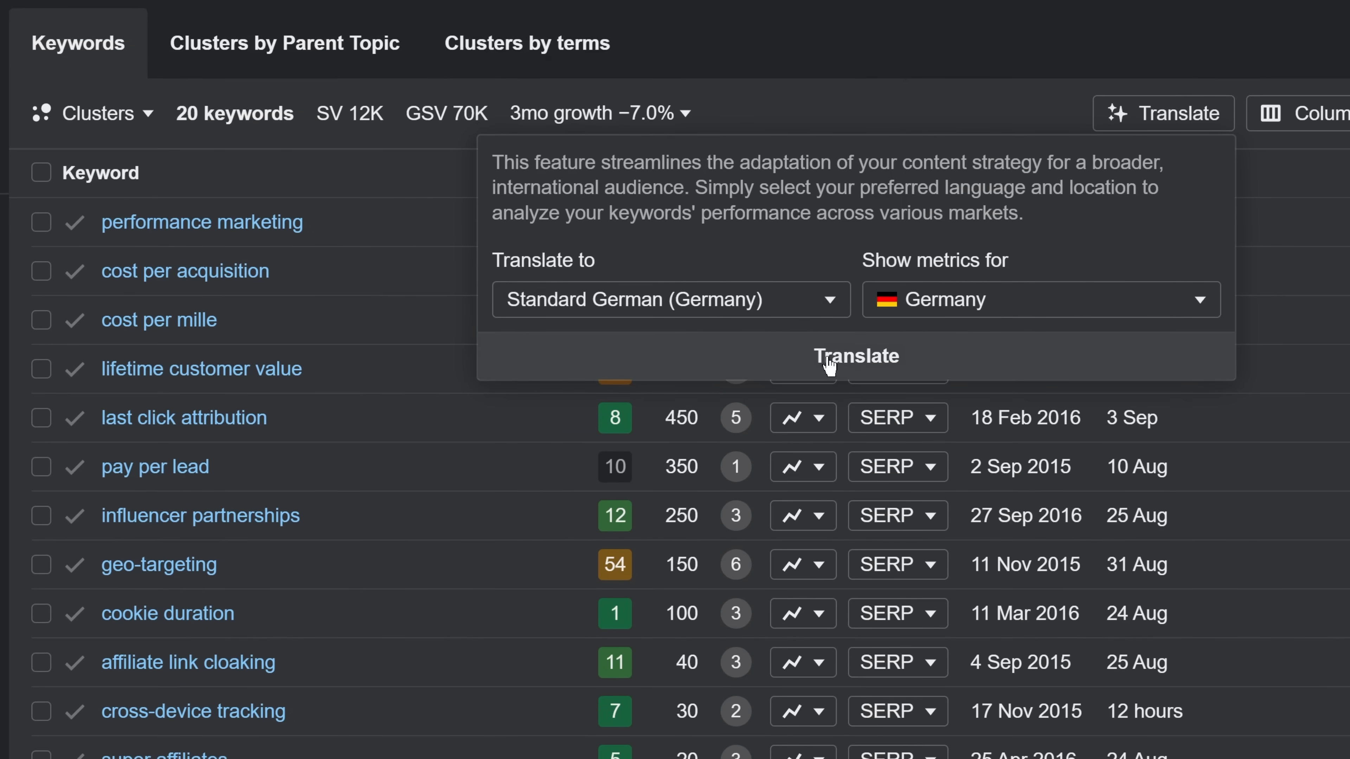
{"action": "left_click", "coordinate": [855, 357]}
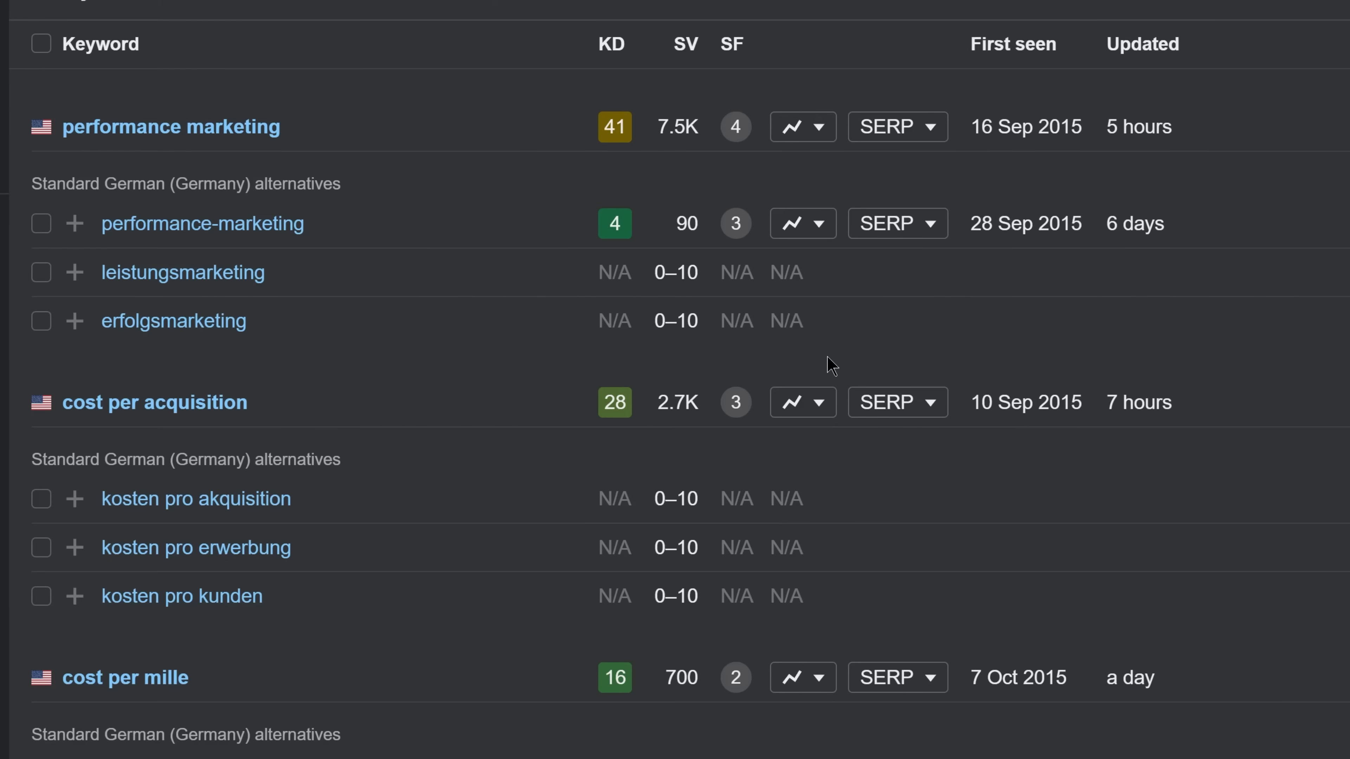
{"action": "scroll", "scroll_direction": "down", "scroll_amount": 3}
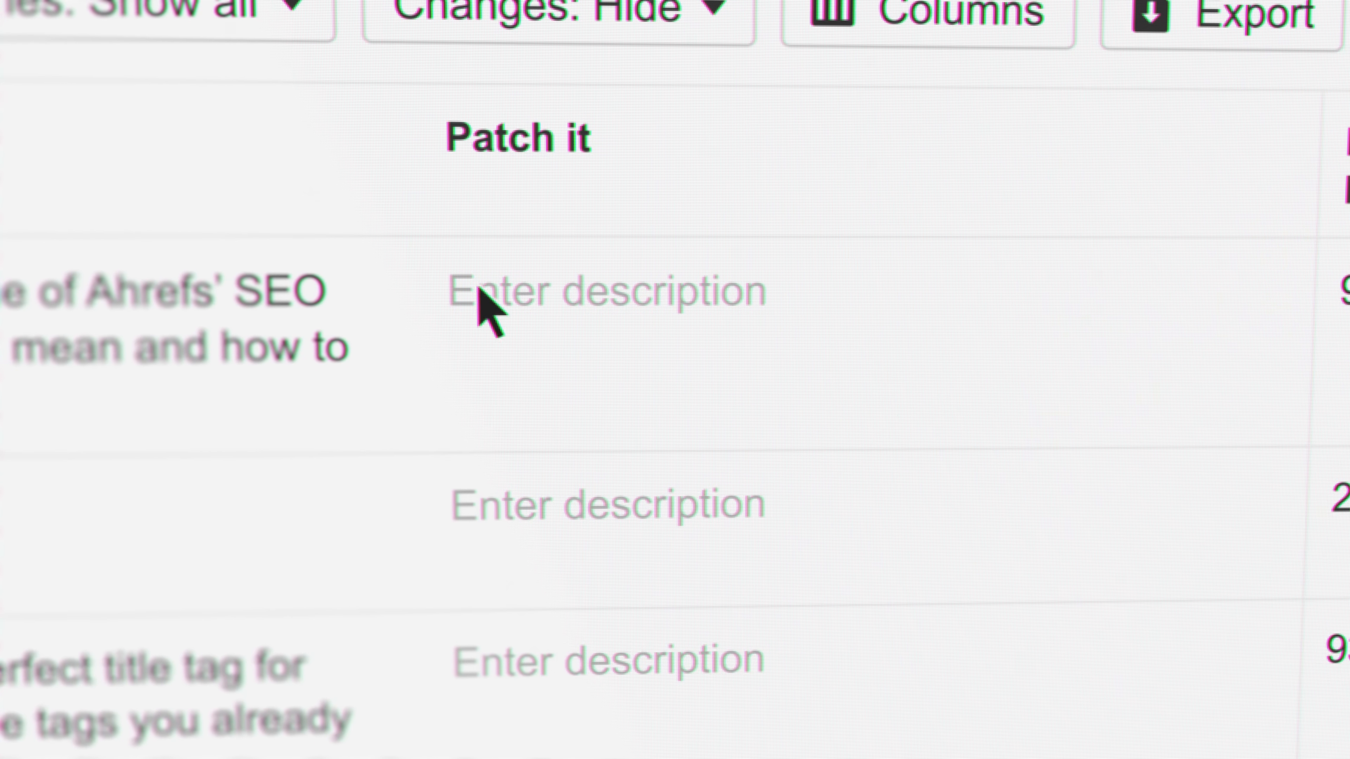
Have AI draft a description patch for the first page in the audit list
{"action": "left_click", "coordinate": [603, 290]}
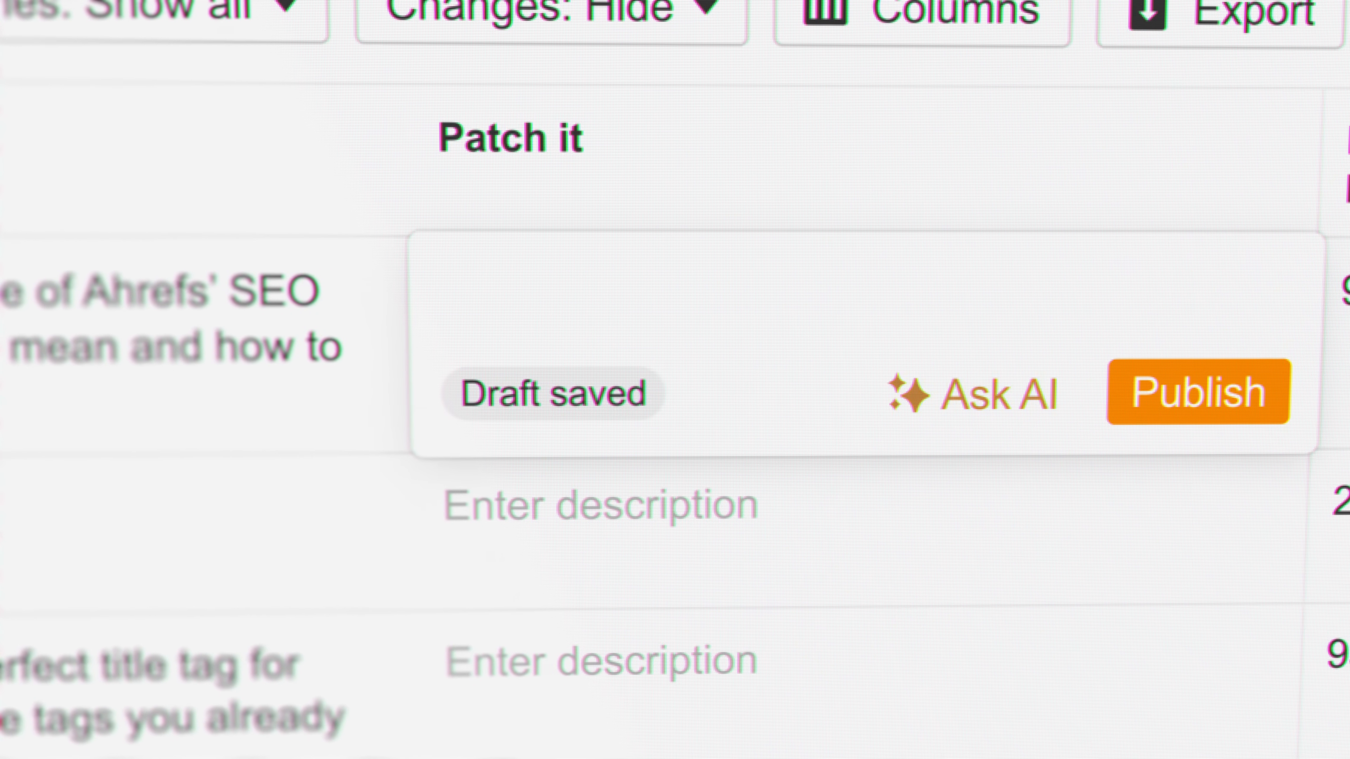
{"action": "left_click", "coordinate": [1196, 391]}
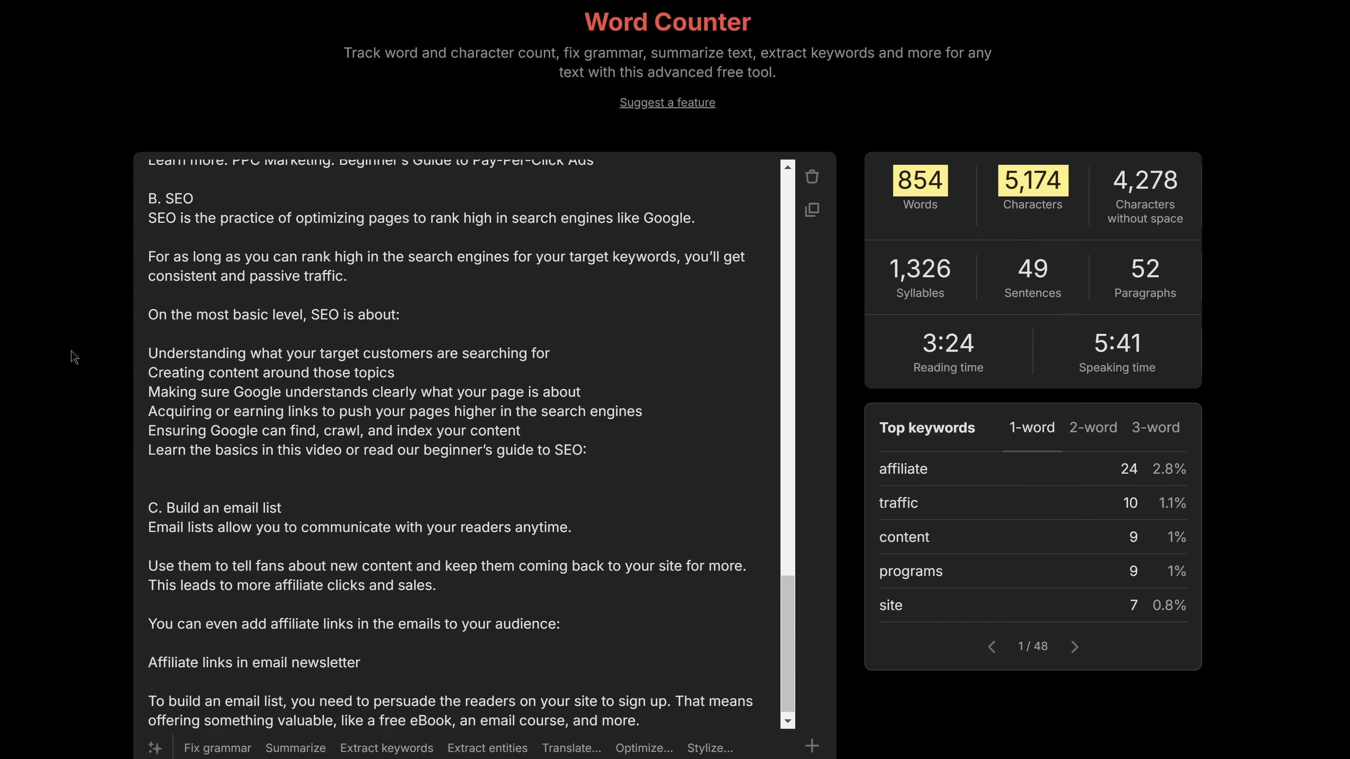
Count the article text in Word Counter, then generate captions for the snowboarding photo
{"action": "left_click", "coordinate": [487, 747]}
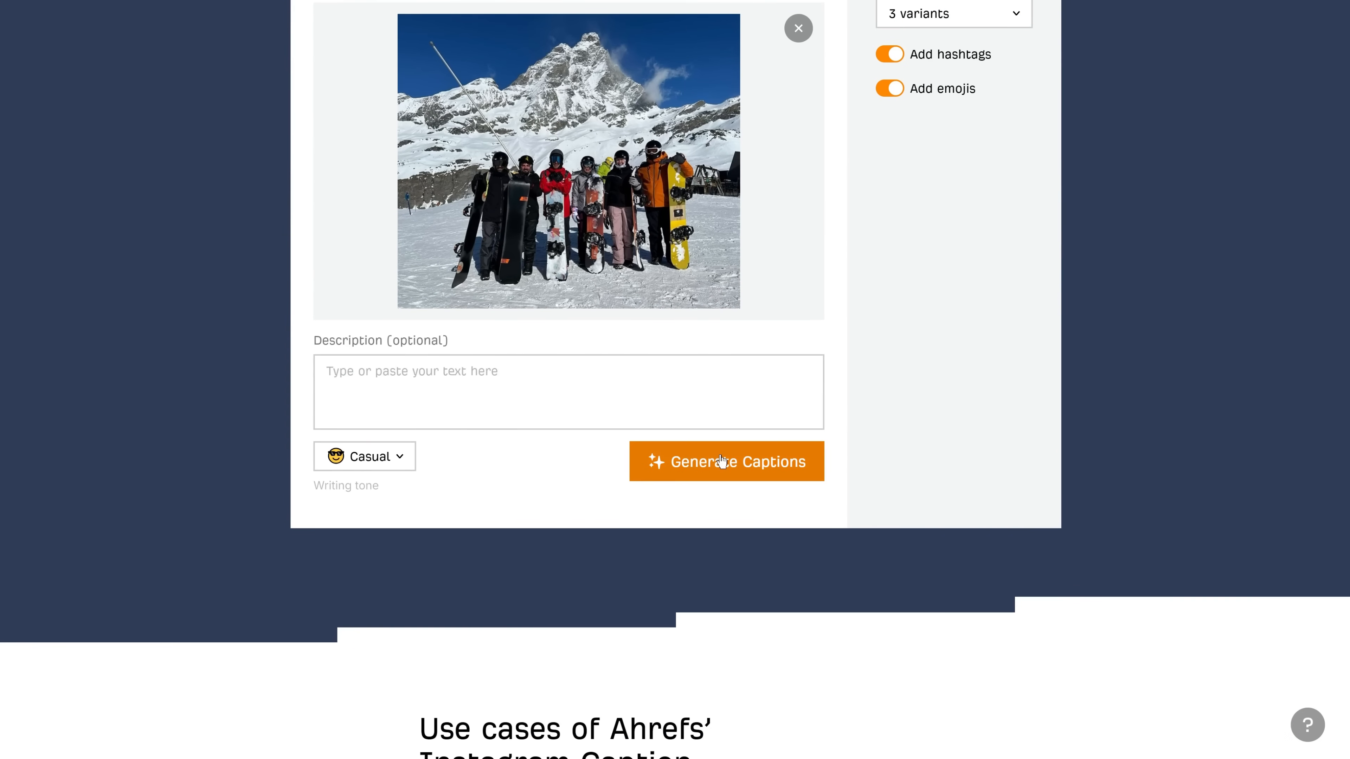
{"action": "left_click", "coordinate": [725, 461]}
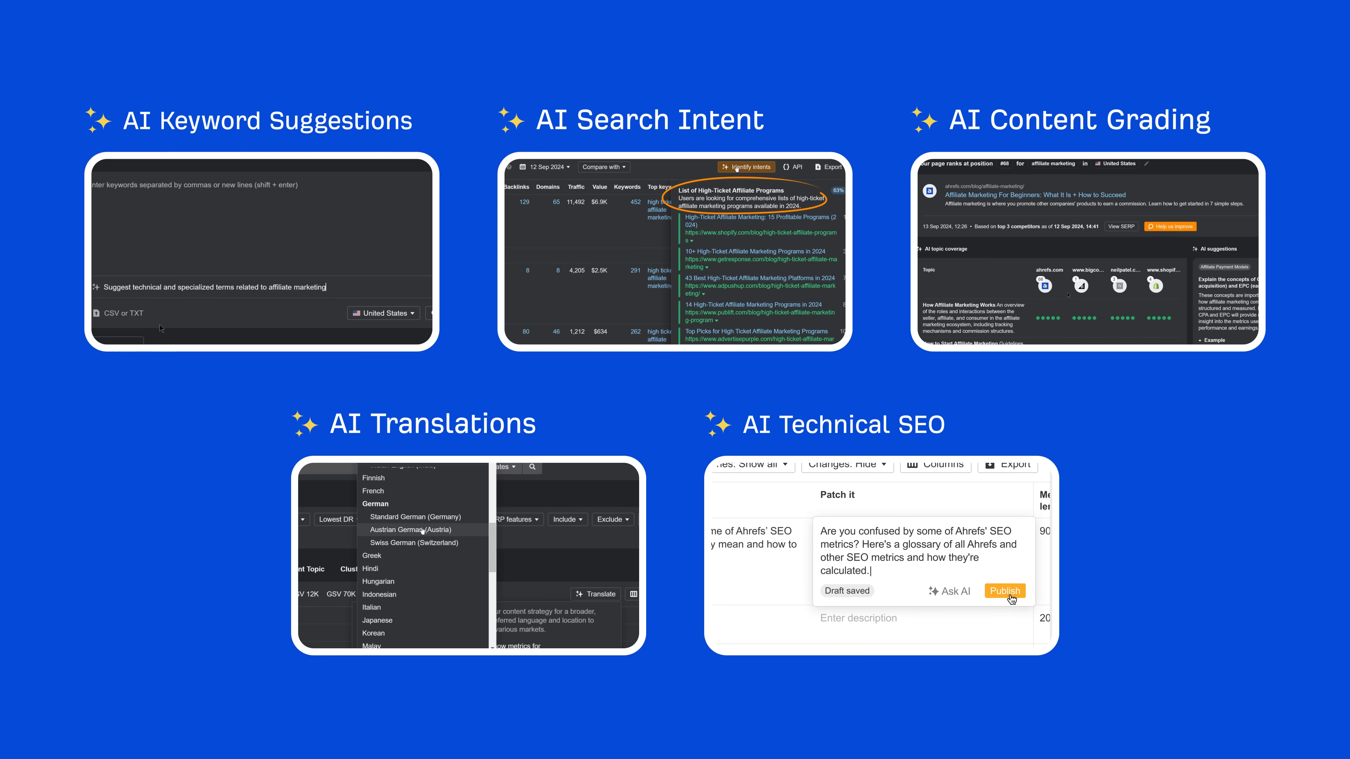
Publish the AI-written description patch in the Technical SEO recap tile
{"action": "left_click", "coordinate": [1004, 590]}
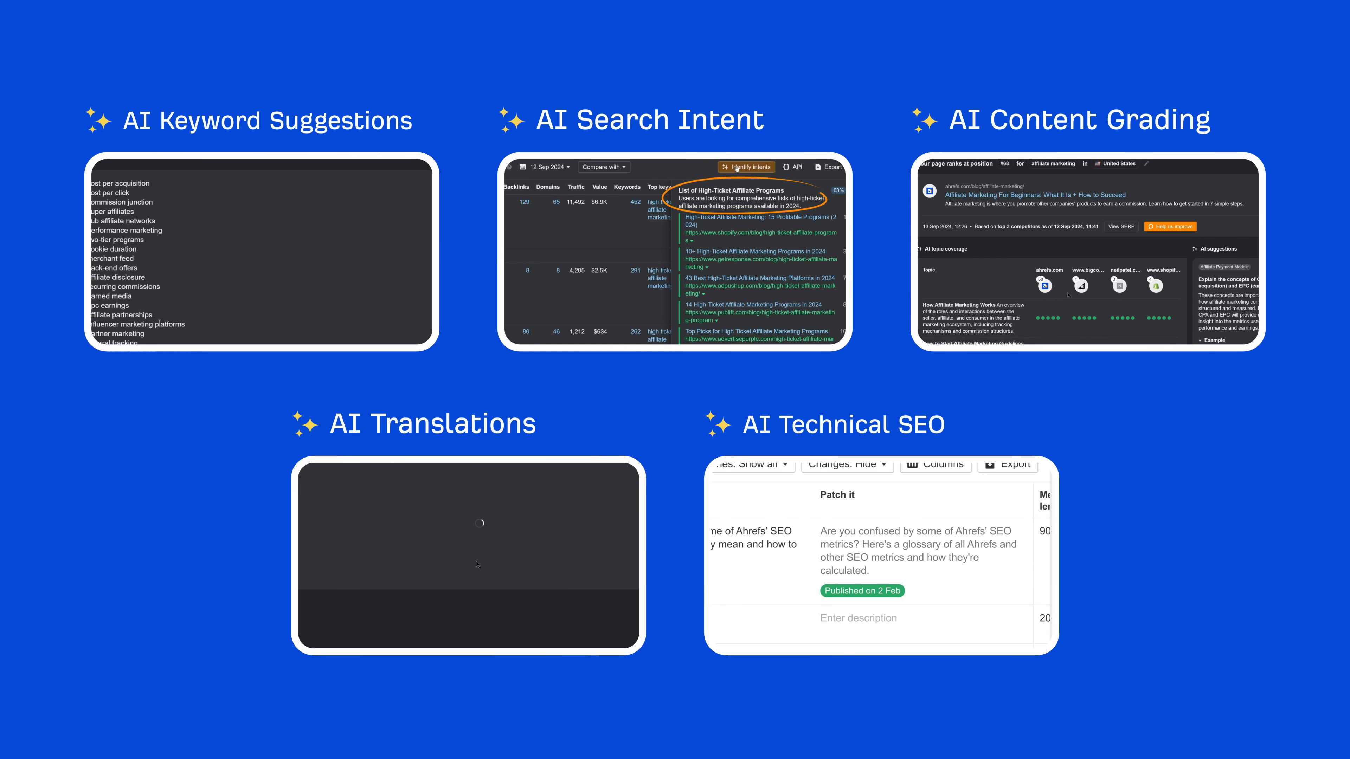